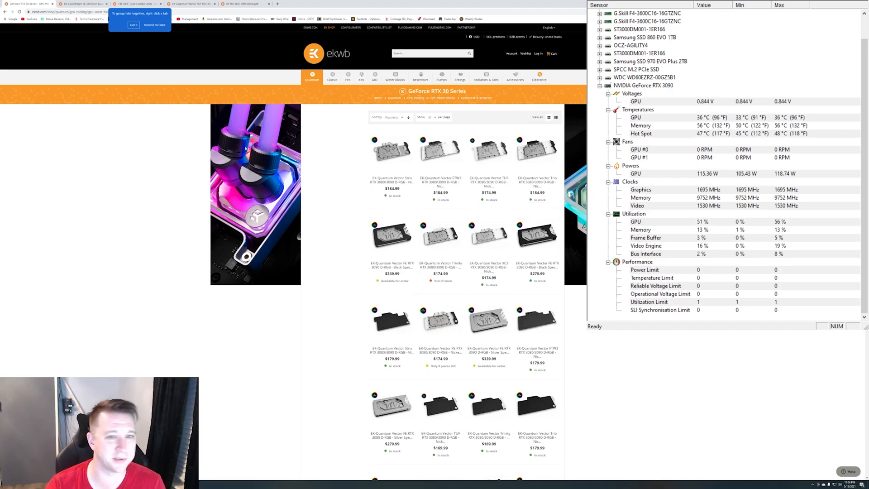
{"action": "mouse_move", "coordinate": [502, 159]}
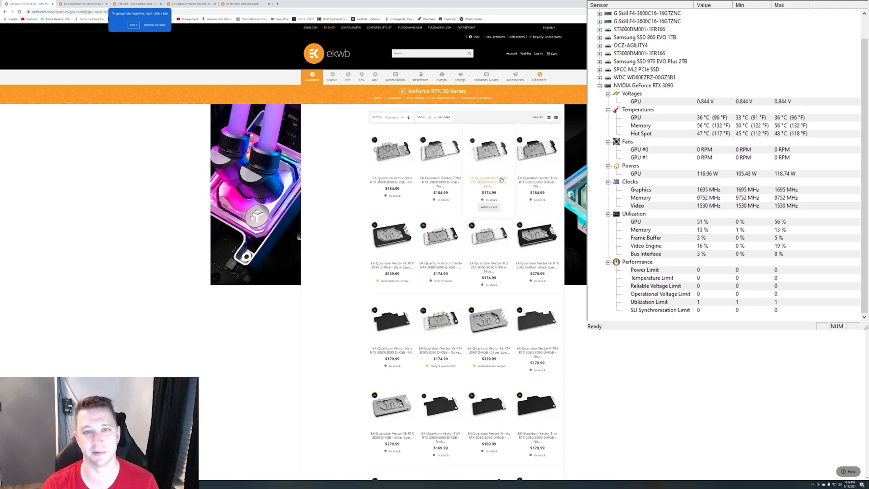
{"action": "mouse_move", "coordinate": [449, 254]}
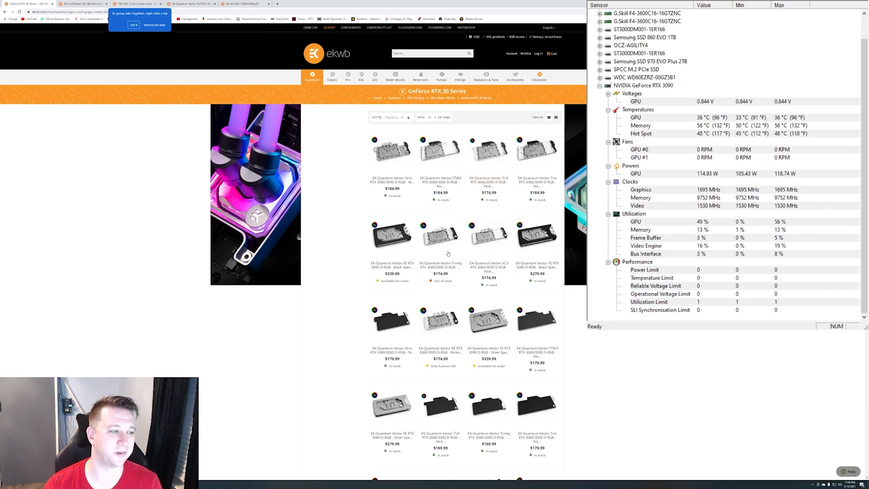
{"action": "mouse_move", "coordinate": [537, 360]}
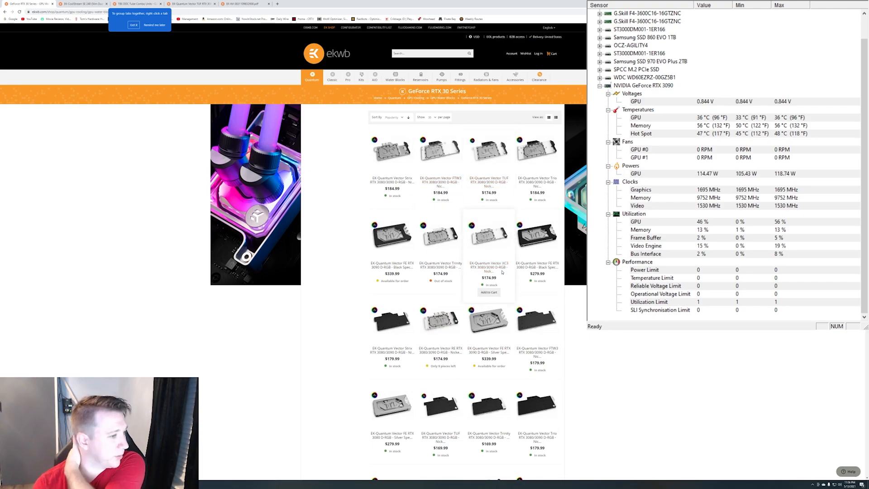
{"action": "mouse_move", "coordinate": [414, 319]}
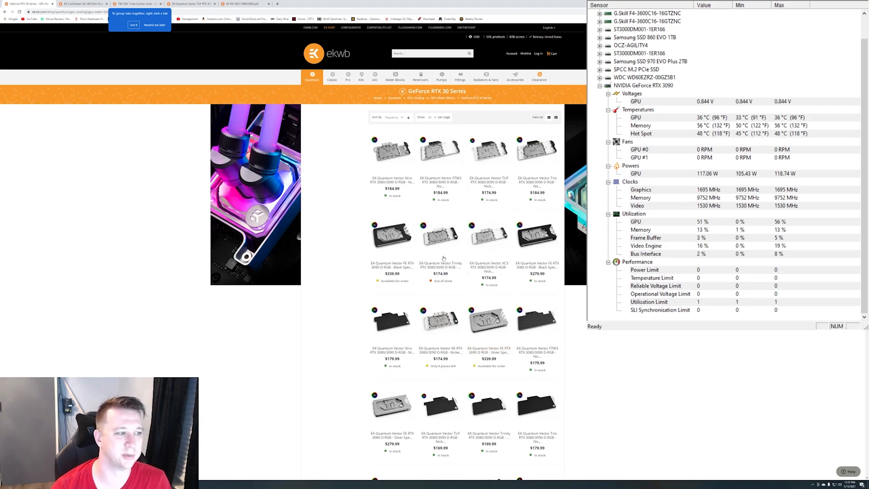
{"action": "mouse_move", "coordinate": [536, 320]}
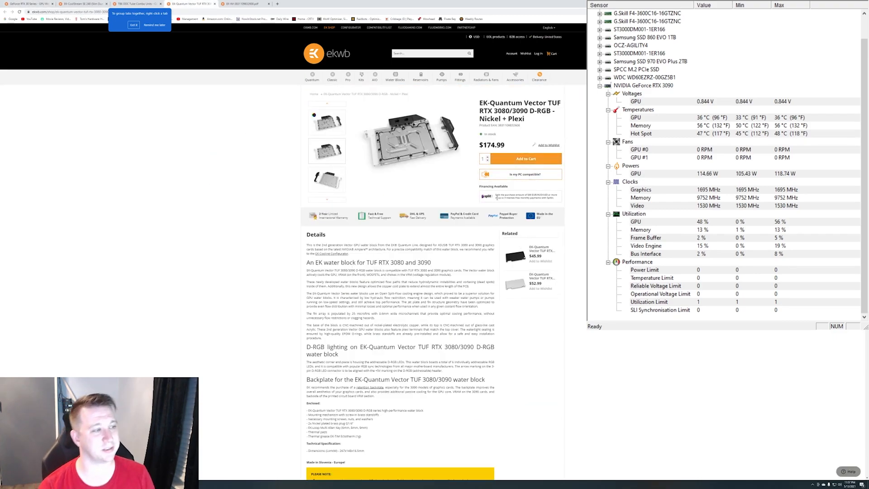
- Scroll through the Vector TUF RTX 3080/3090 block's Details and Additional Info sections
{"action": "scroll", "scroll_direction": "down", "scroll_amount": 3}
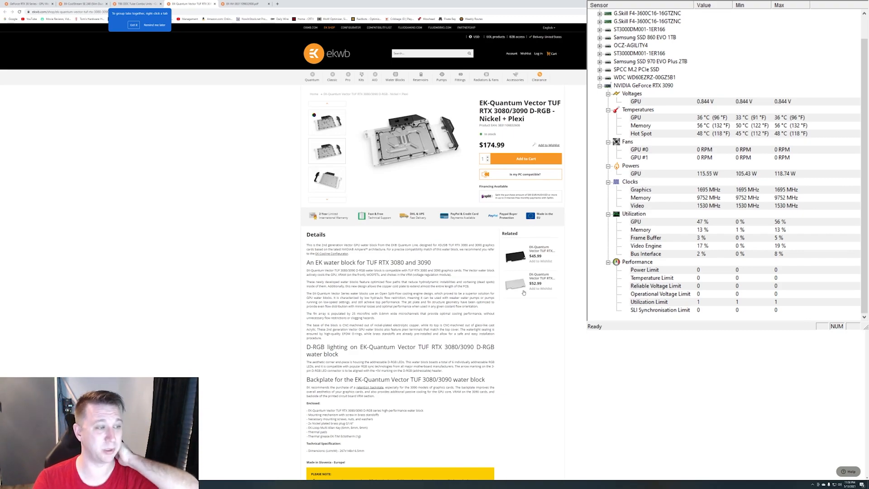
{"action": "scroll", "scroll_direction": "down", "scroll_amount": 3}
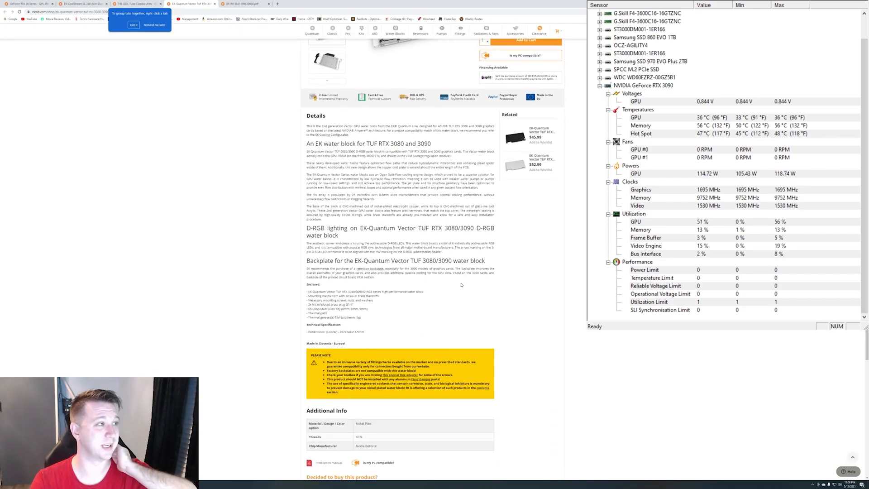
{"action": "scroll", "scroll_direction": "down", "scroll_amount": 3}
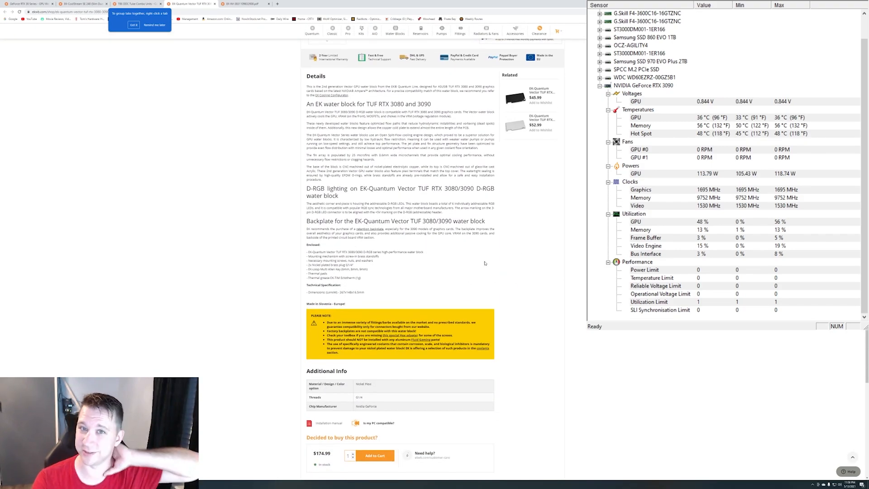
{"action": "scroll", "scroll_direction": "down", "scroll_amount": 3}
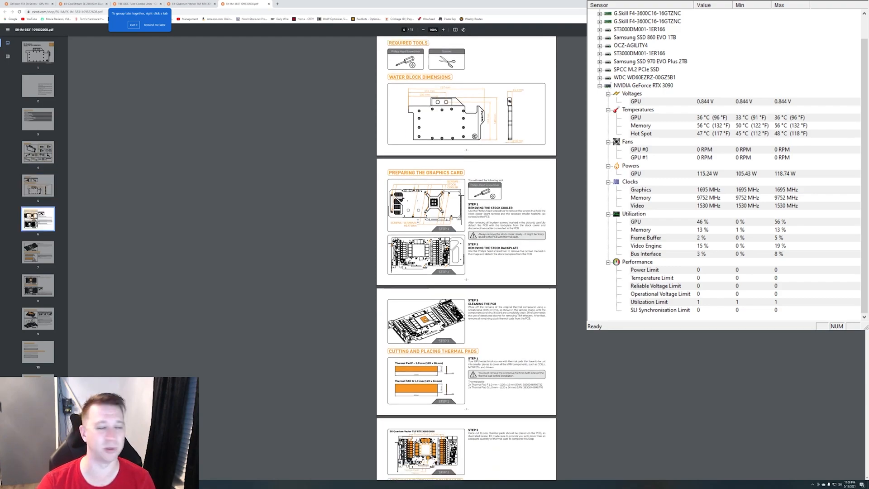
- Scroll the installation manual through thermal pad, block installation and contact-checking pages
{"action": "scroll", "scroll_direction": "down", "scroll_amount": 3}
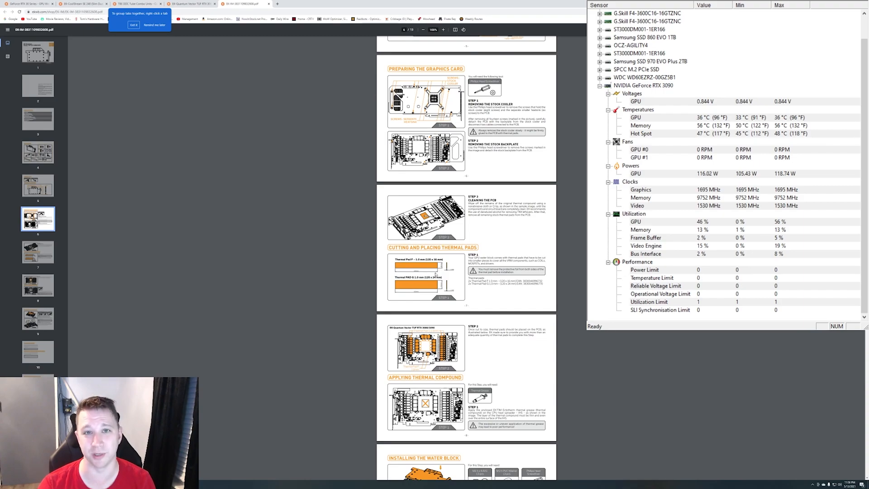
{"action": "scroll", "scroll_direction": "down", "scroll_amount": 3}
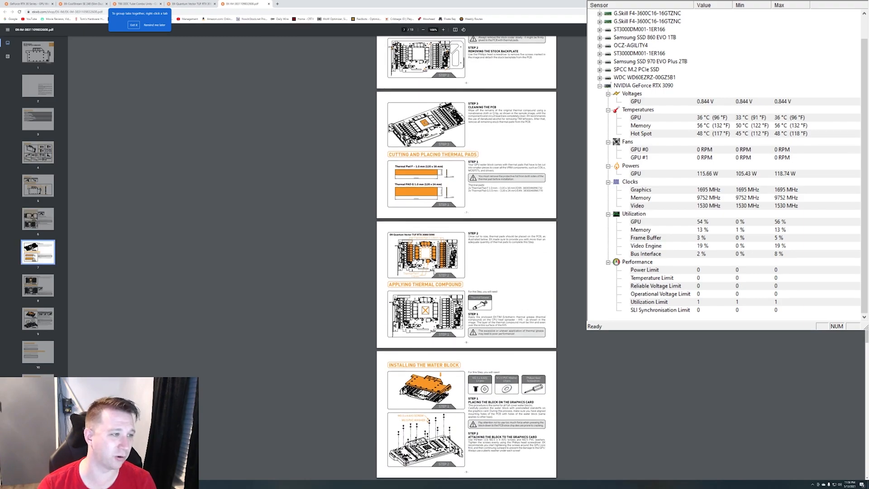
{"action": "scroll", "scroll_direction": "down", "scroll_amount": 3}
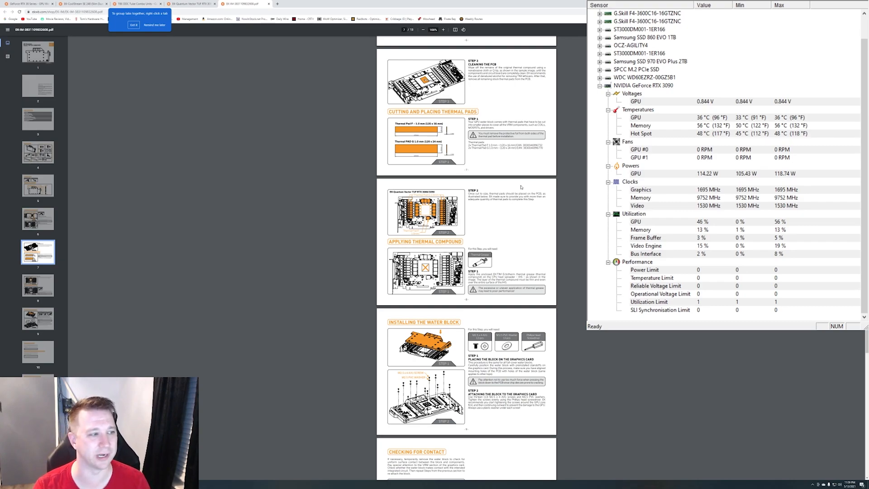
{"action": "scroll", "scroll_direction": "down", "scroll_amount": 3}
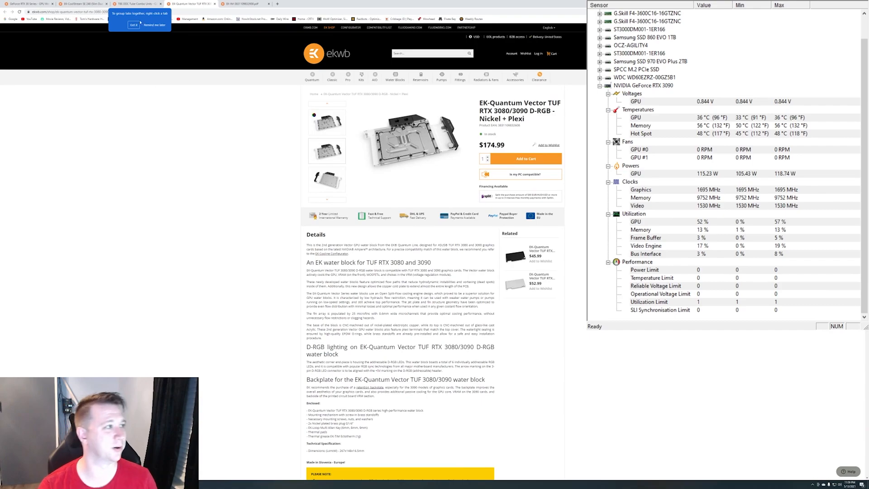
- Switch to the TBE DDC Tube Combo Units pump-reservoir listing
{"action": "left_click", "coordinate": [137, 4]}
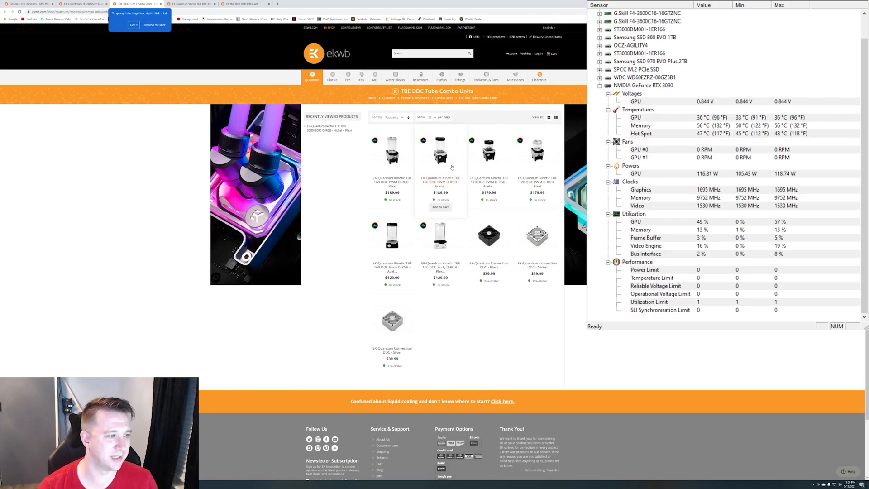
{"action": "mouse_move", "coordinate": [460, 180]}
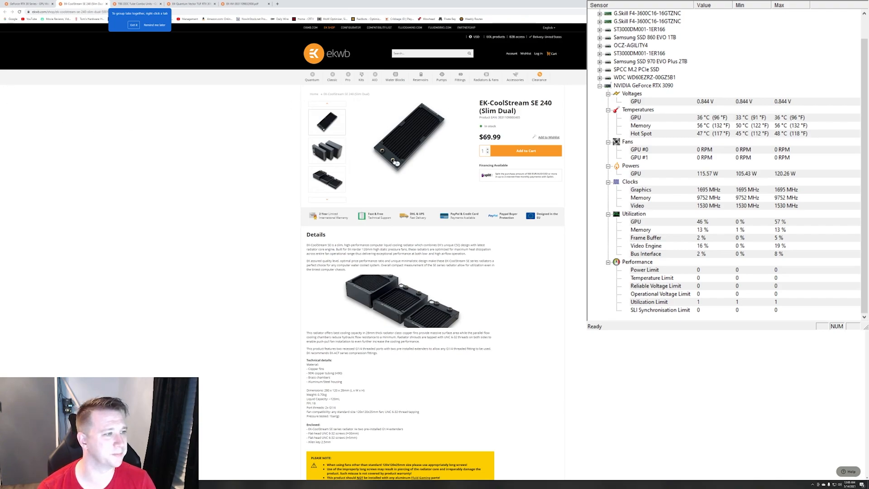
{"action": "mouse_move", "coordinate": [353, 131]}
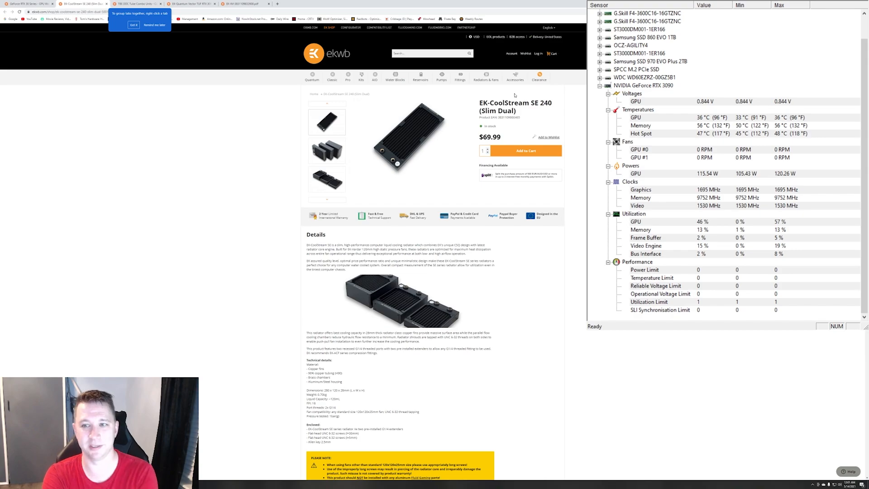
- Browse the Accessories menu from the EK-CoolStream SE 240 radiator page
{"action": "left_click", "coordinate": [514, 78]}
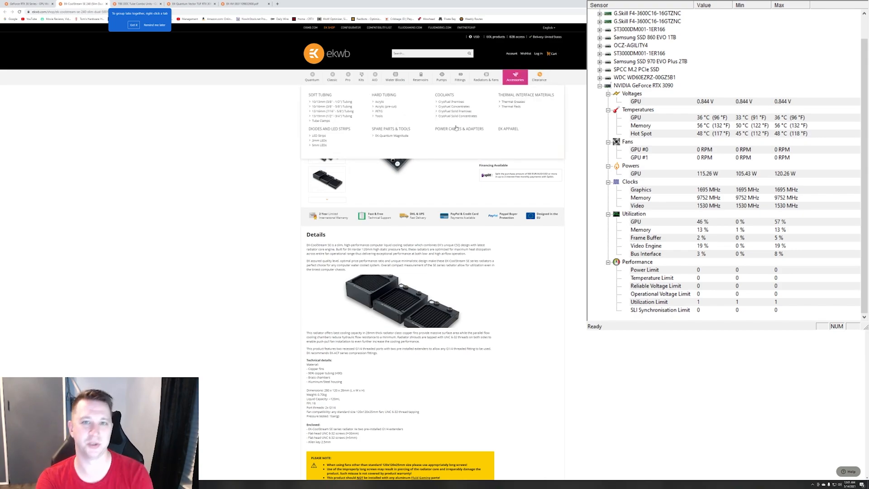
{"action": "left_click", "coordinate": [514, 76]}
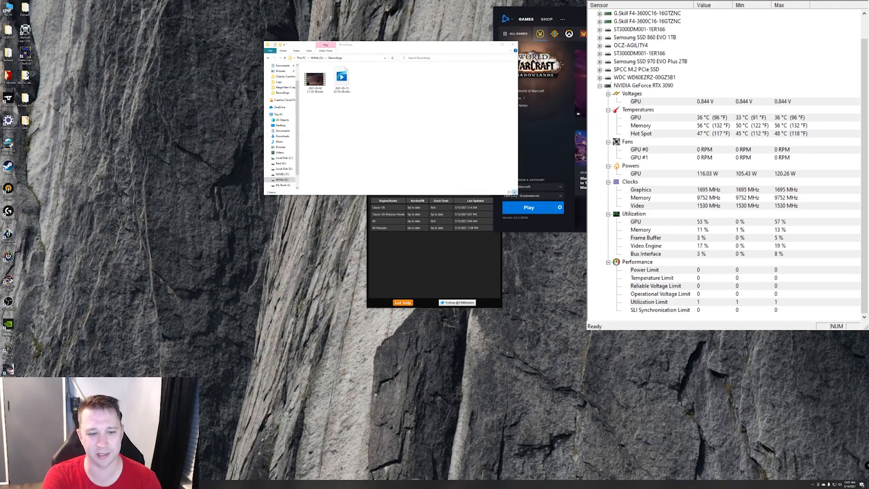
- Launch World of Warcraft from Battle.net and enter the world with Davidus
{"action": "left_click", "coordinate": [528, 207]}
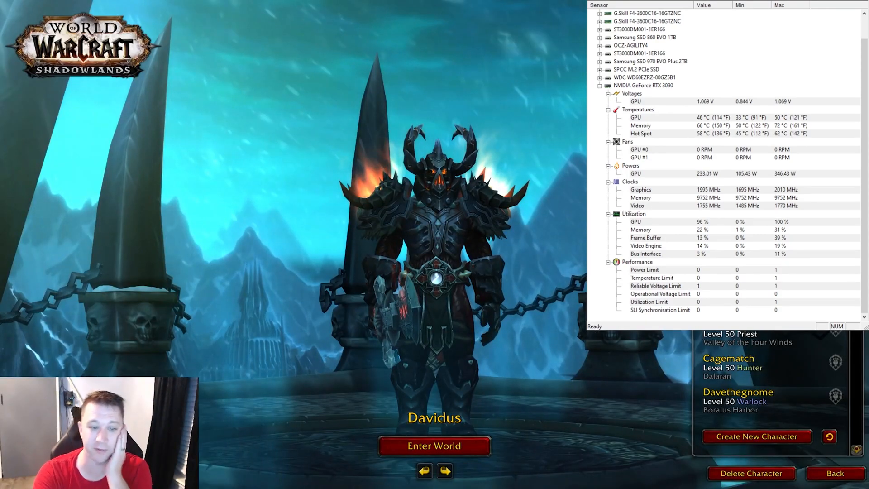
{"action": "left_click", "coordinate": [434, 446]}
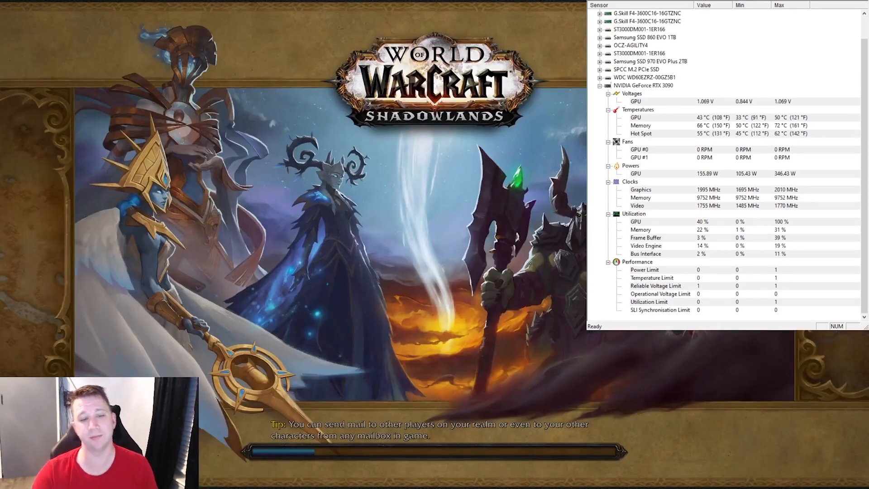